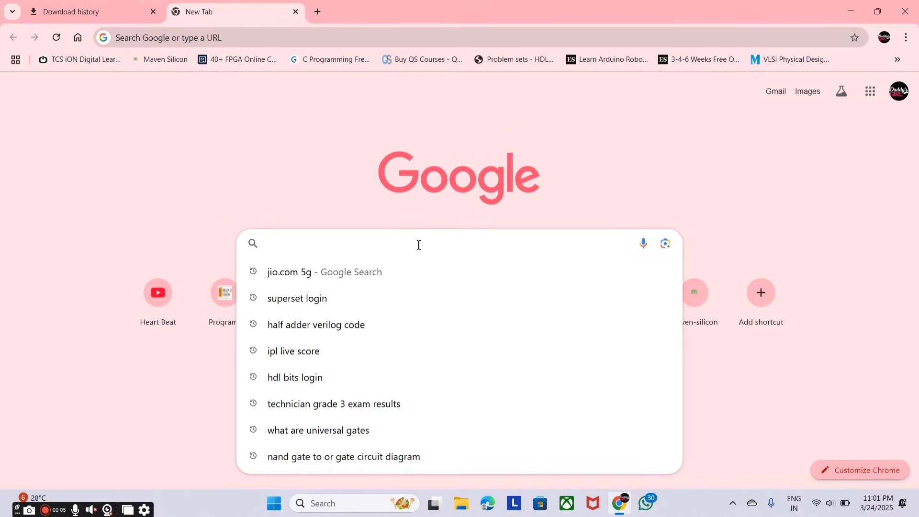
# Step: Search Google for 'modelsim download' via the suggested query
pyautogui.write('modelsim dow')
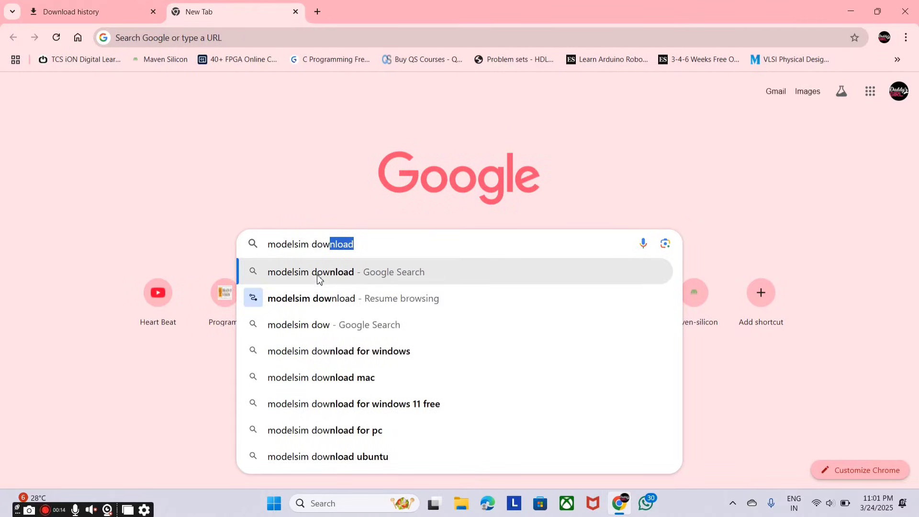
pyautogui.click(310, 271)
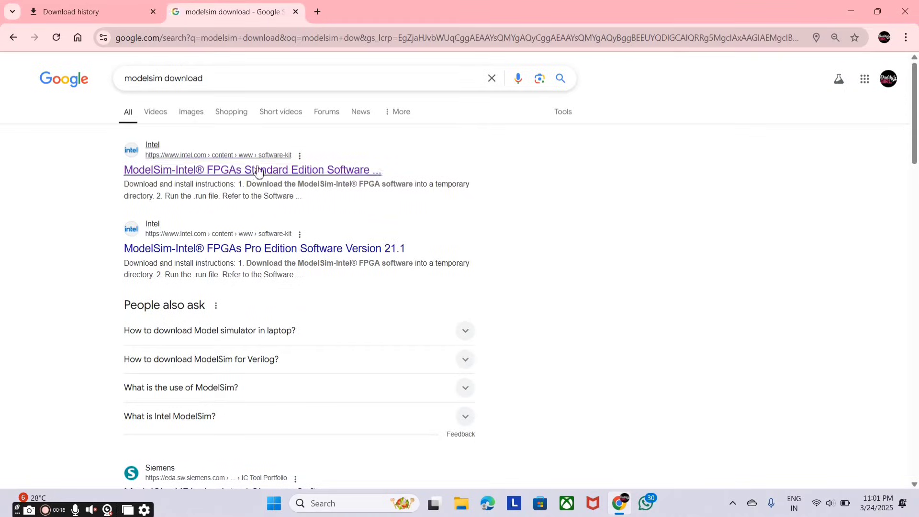
pyautogui.moveTo(113, 176)
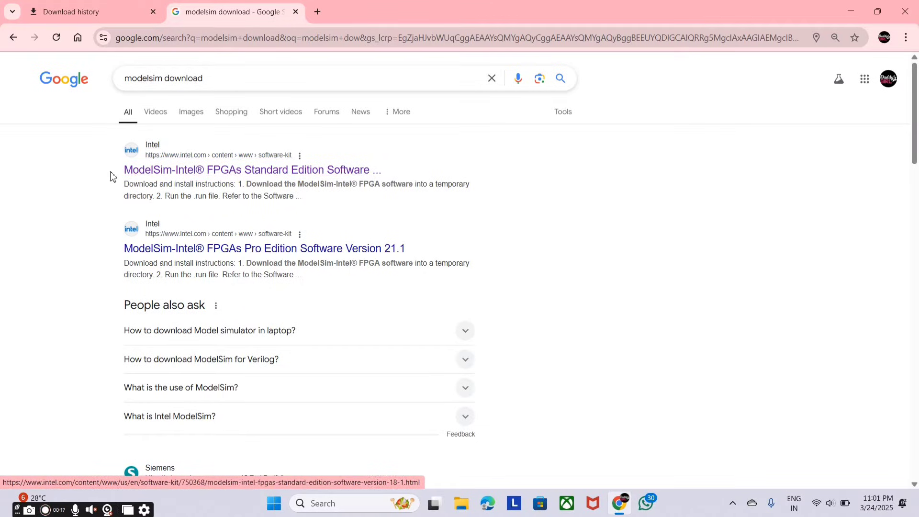
pyautogui.moveTo(184, 181)
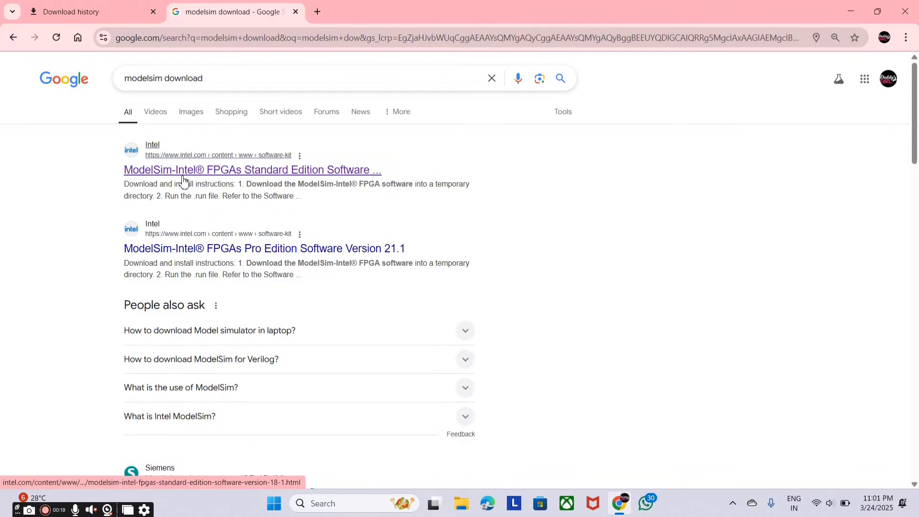
pyautogui.moveTo(314, 177)
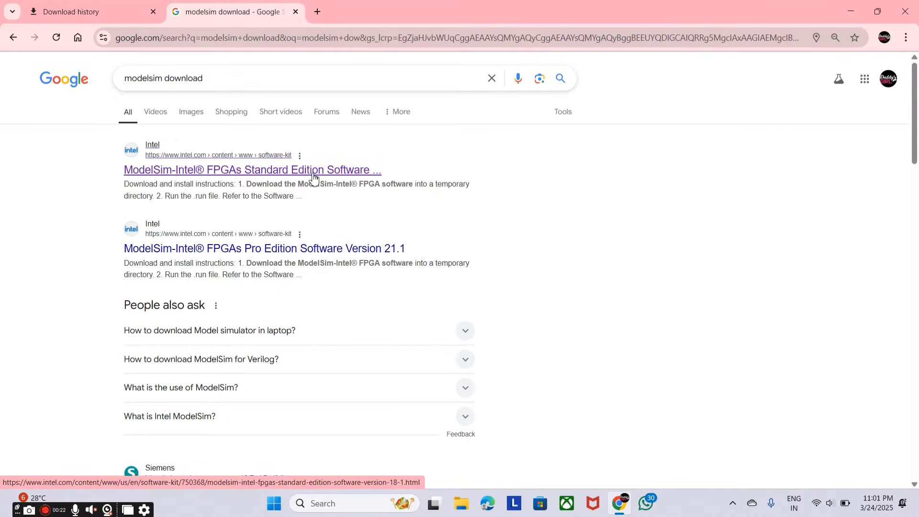
# Step: Open Intel's ModelSim Standard Edition download page and select version 20.1.1 (Latest)
pyautogui.click(251, 171)
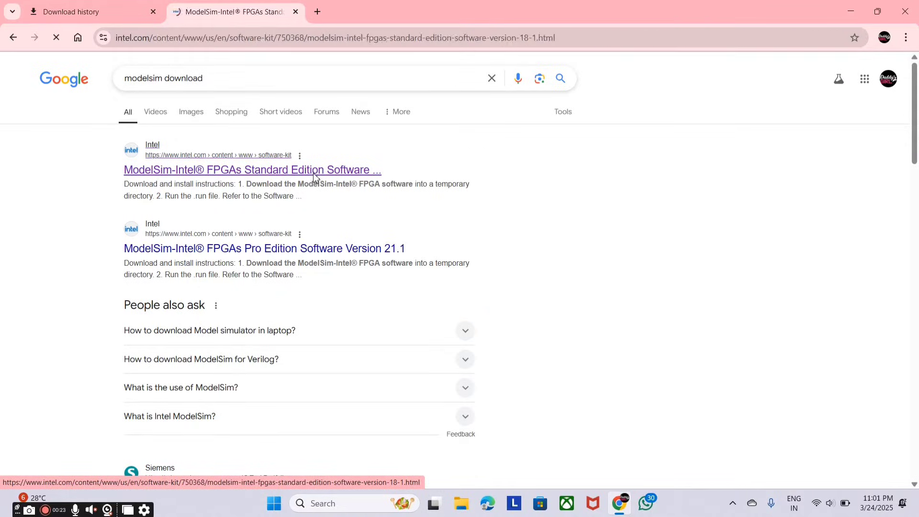
pyautogui.click(251, 170)
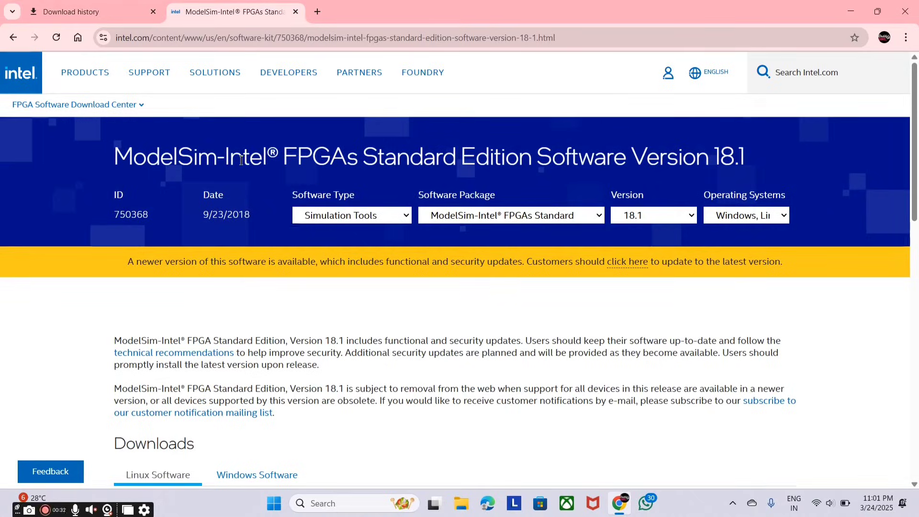
pyautogui.moveTo(440, 207)
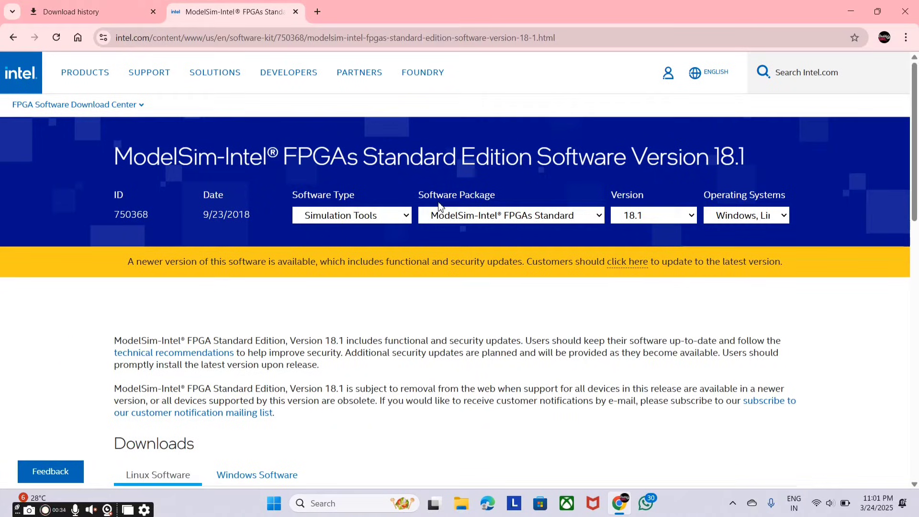
pyautogui.moveTo(492, 221)
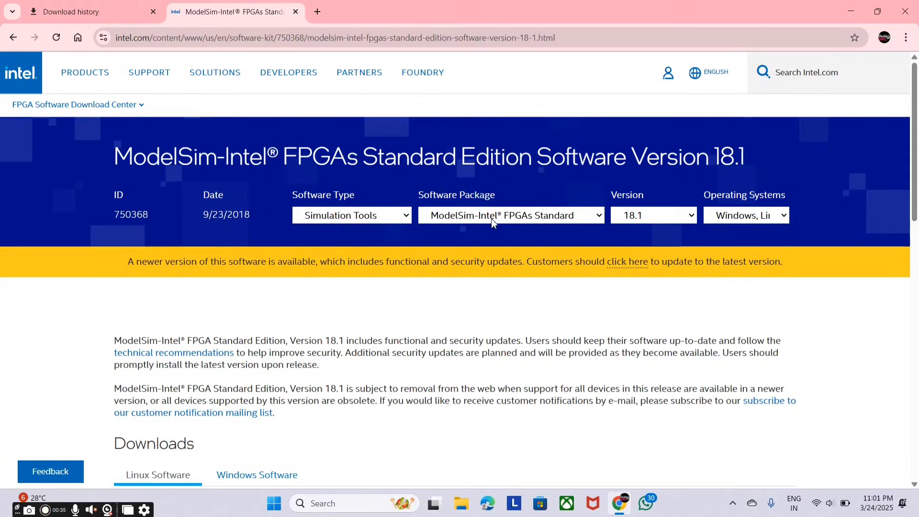
pyautogui.moveTo(587, 221)
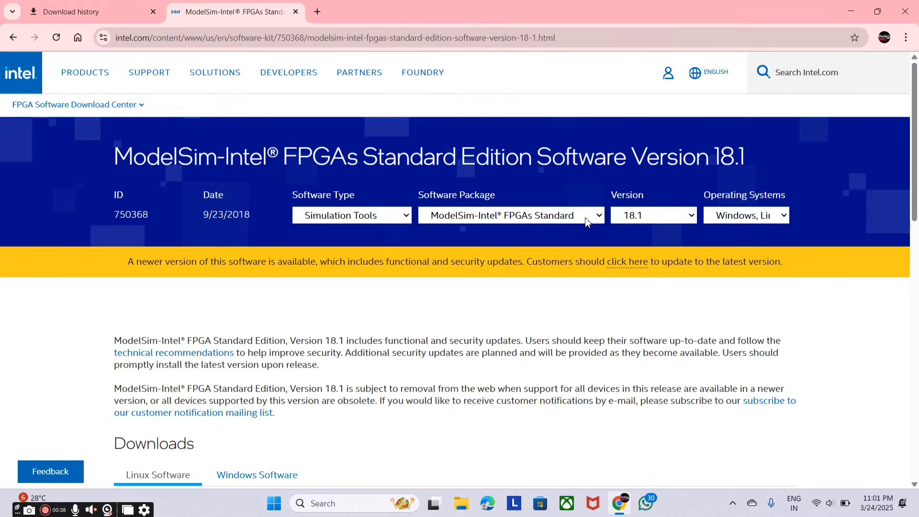
pyautogui.moveTo(644, 212)
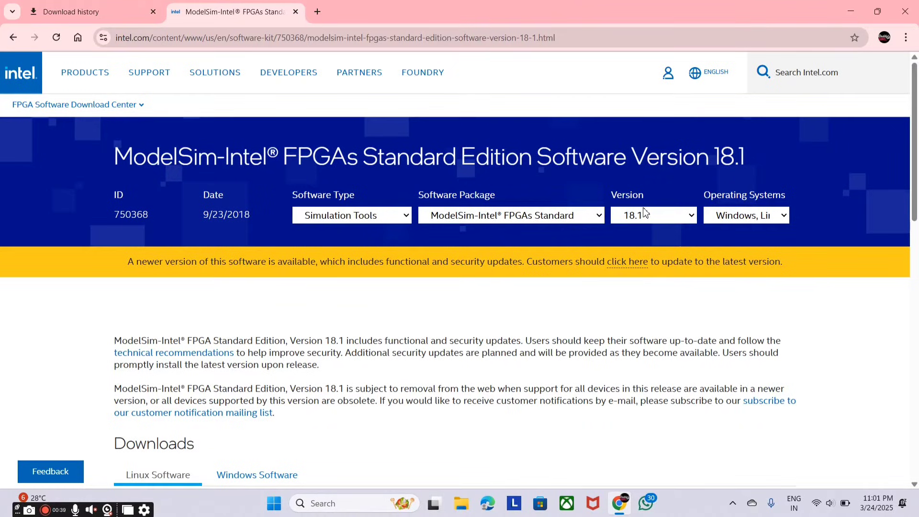
pyautogui.click(651, 214)
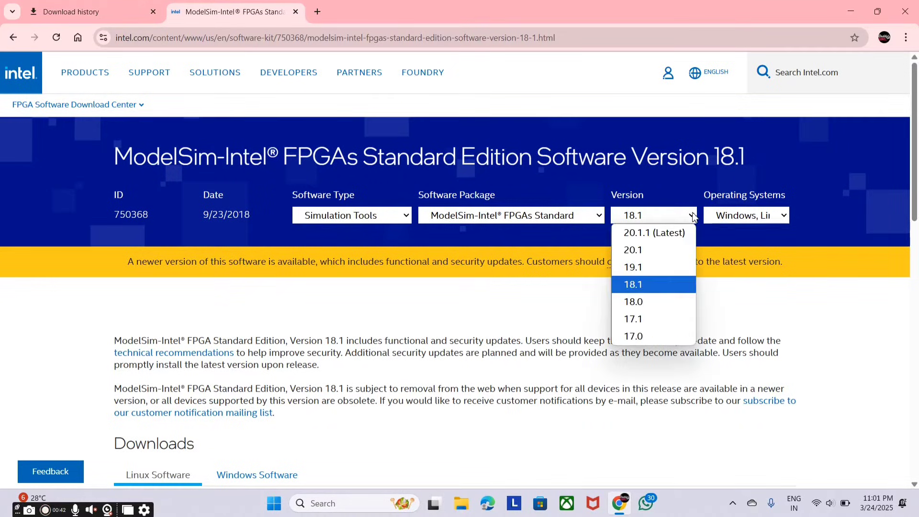
pyautogui.moveTo(653, 233)
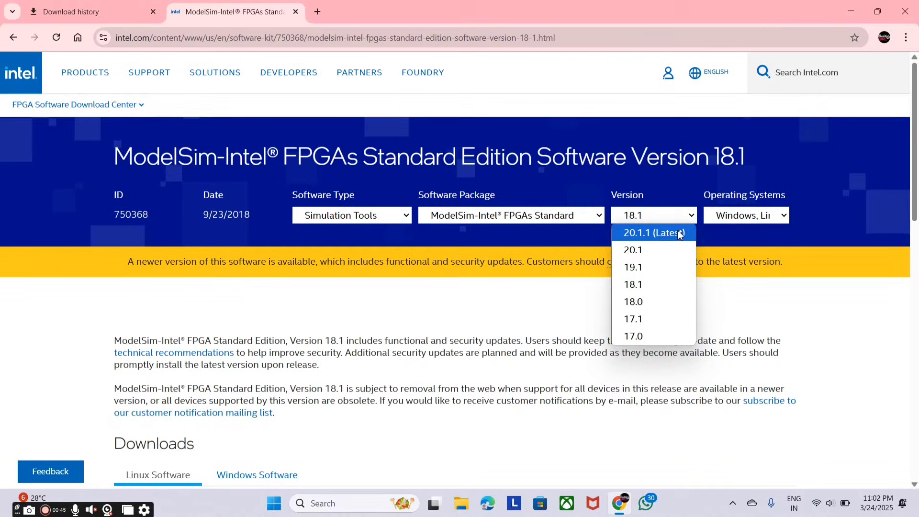
pyautogui.click(652, 233)
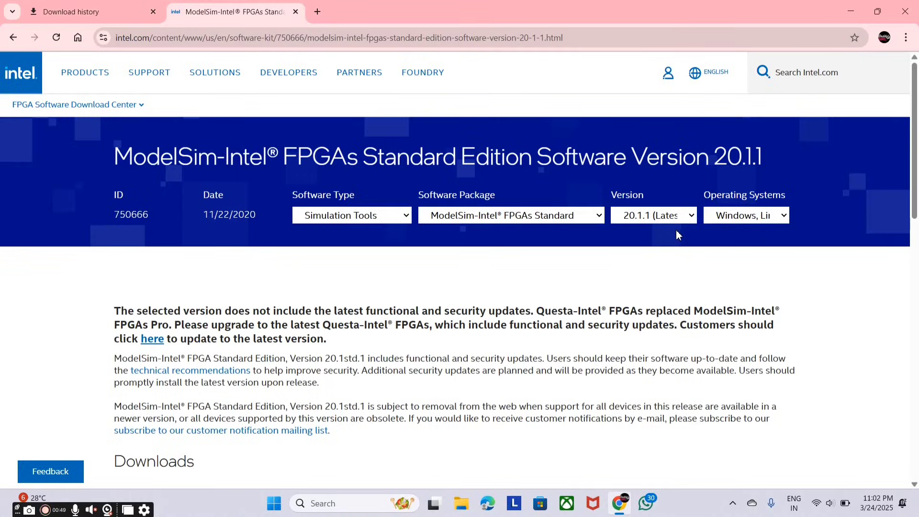
# Step: Start downloading ModelSimSetup-20.1.1.720-windows.exe (1.2 GB) and check its progress in Chrome
pyautogui.scroll(-3)
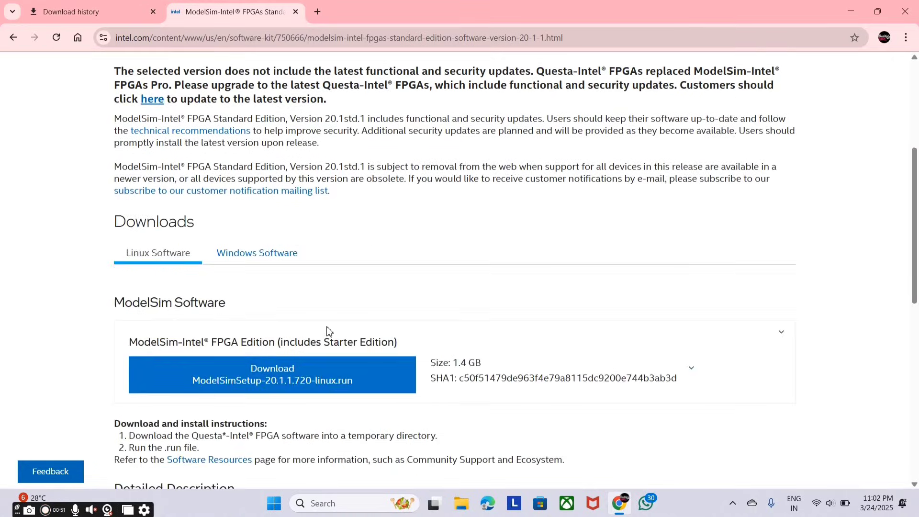
pyautogui.scroll(-3)
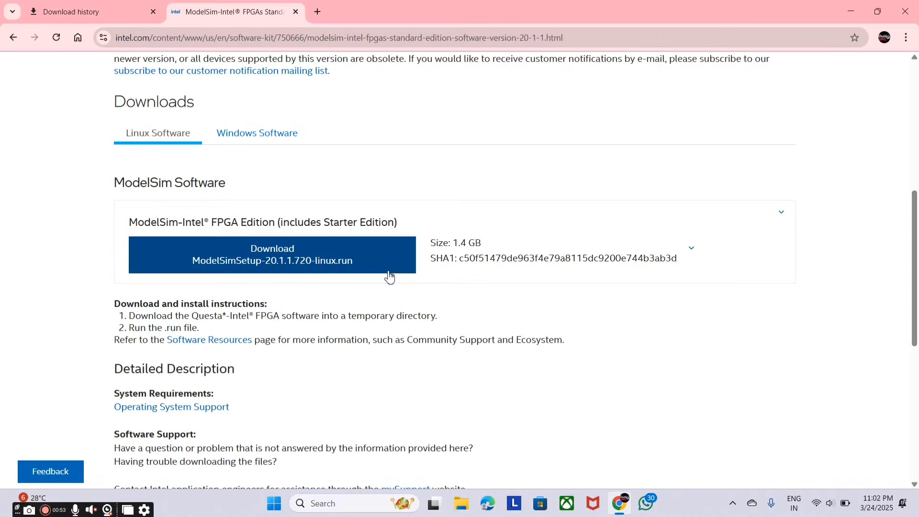
pyautogui.moveTo(317, 270)
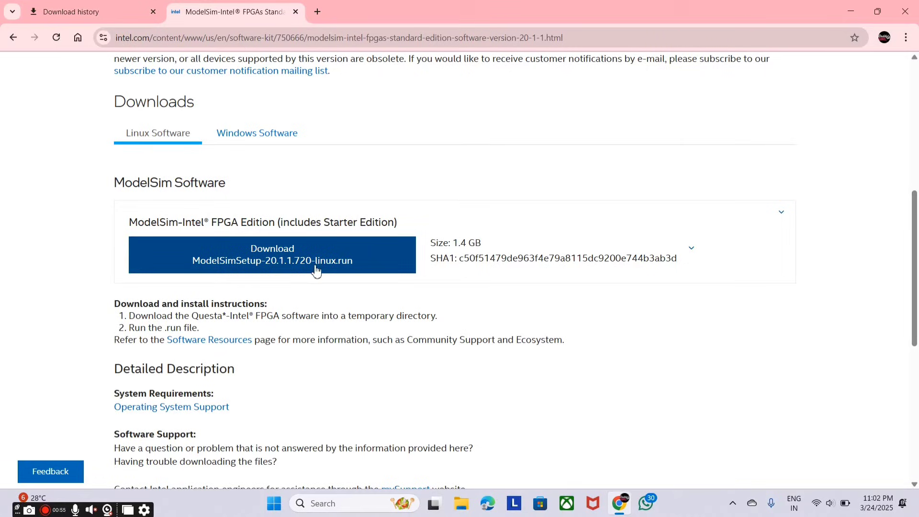
pyautogui.moveTo(268, 140)
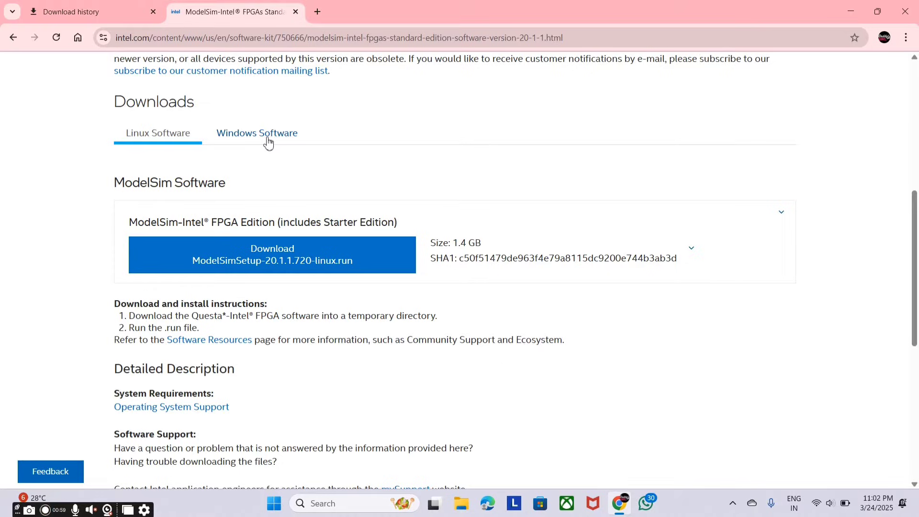
pyautogui.click(256, 132)
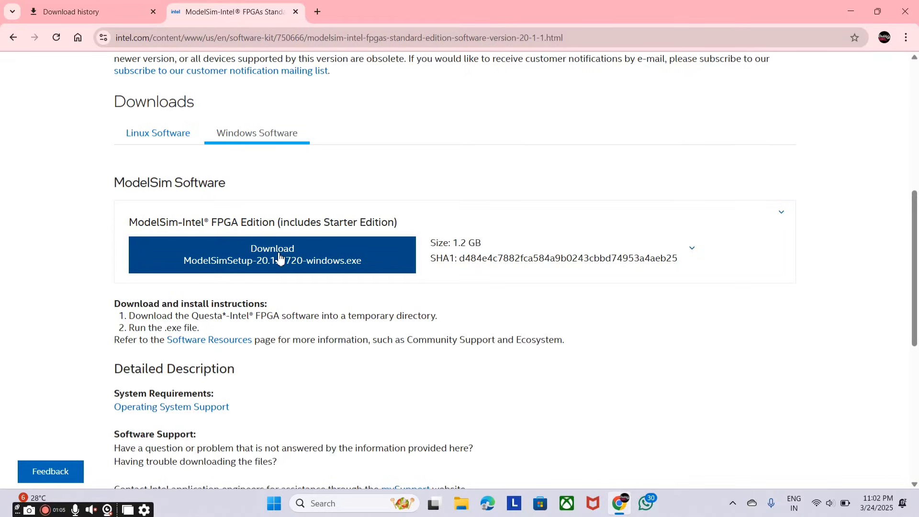
pyautogui.click(272, 255)
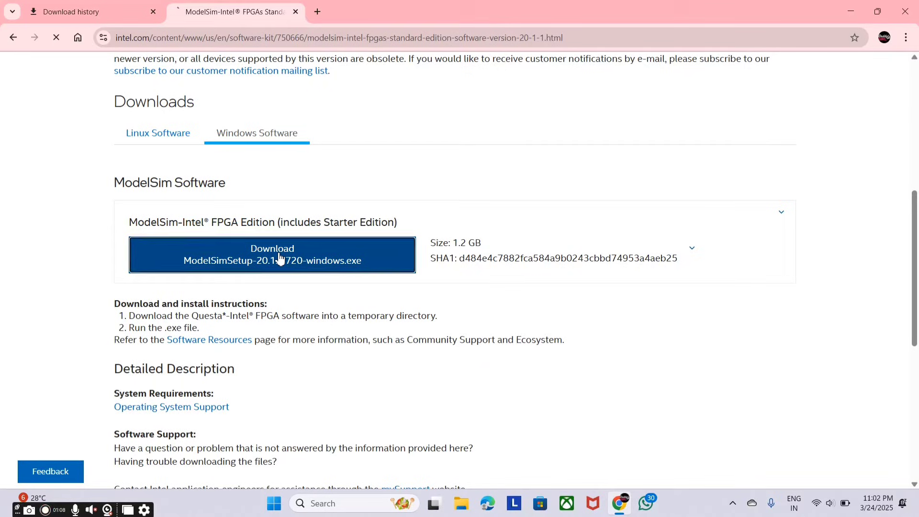
pyautogui.click(271, 254)
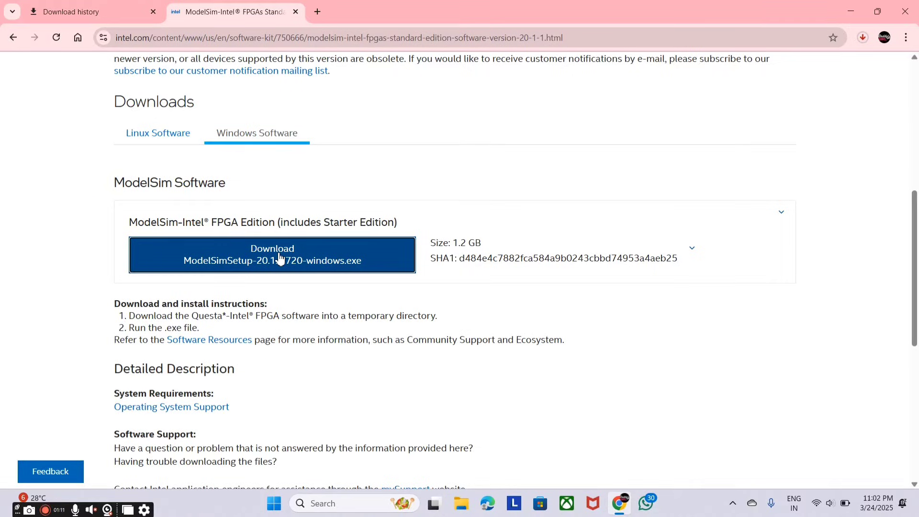
pyautogui.moveTo(828, 68)
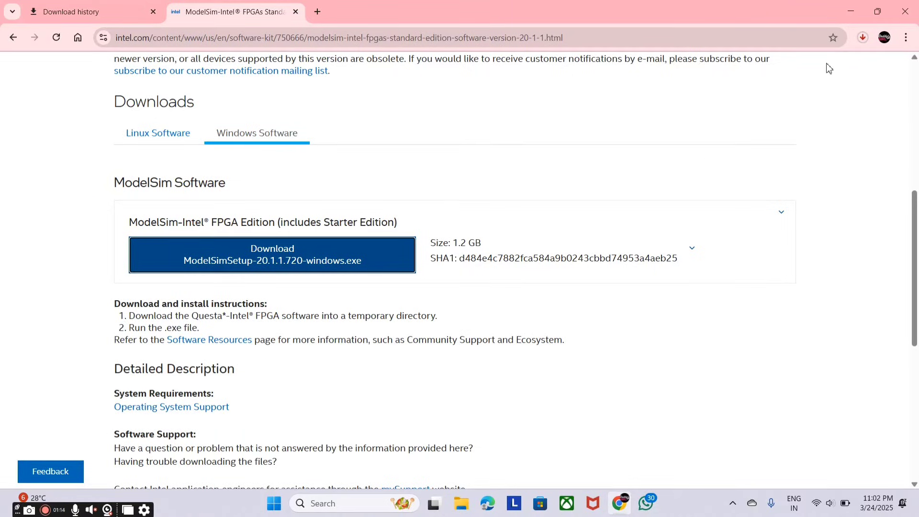
pyautogui.click(270, 255)
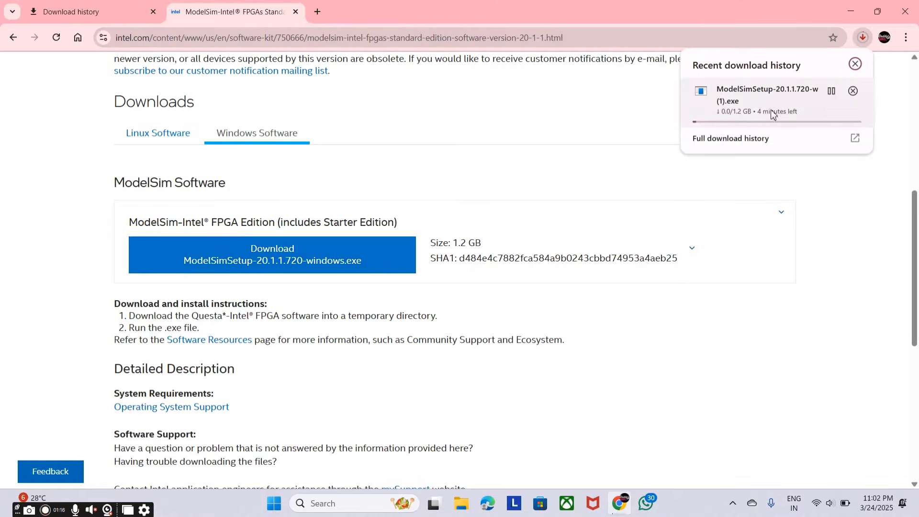
pyautogui.moveTo(721, 123)
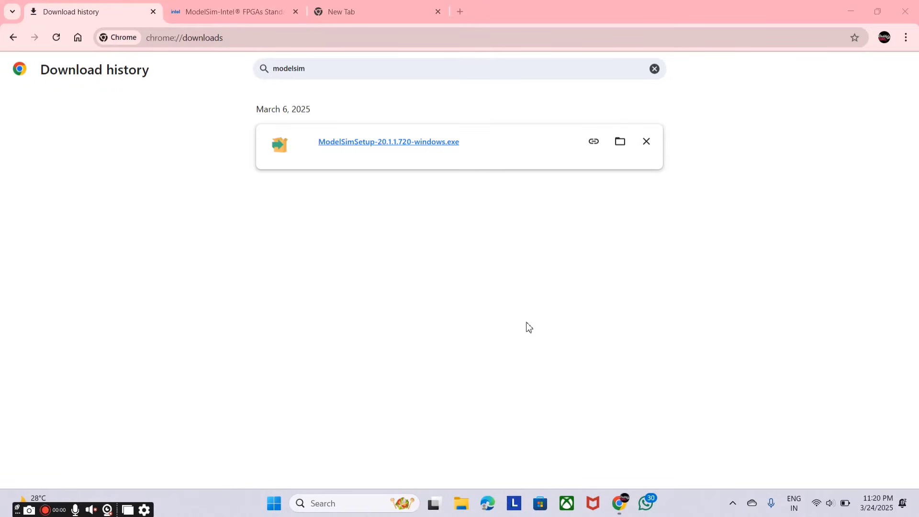
pyautogui.moveTo(638, 150)
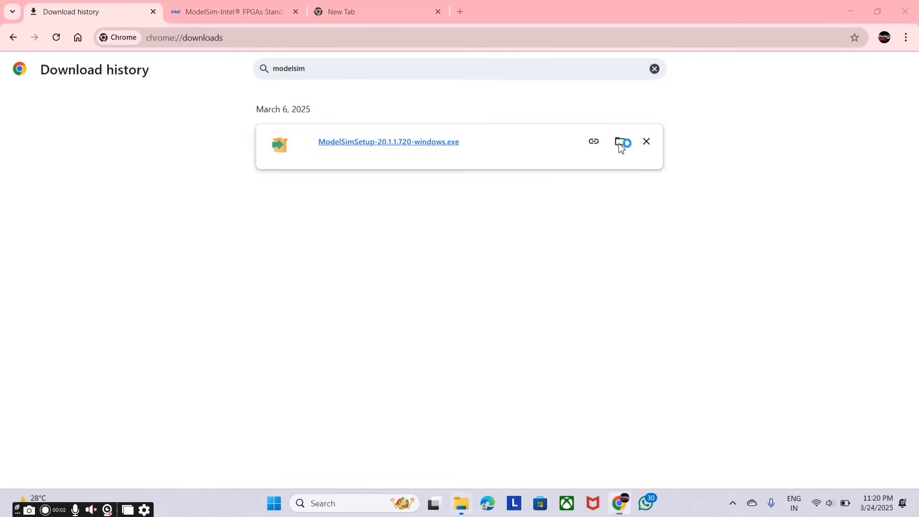
# Step: Show the downloaded installer in the Downloads folder and launch ModelSimSetup-20.1.1.720-windows
pyautogui.click(620, 142)
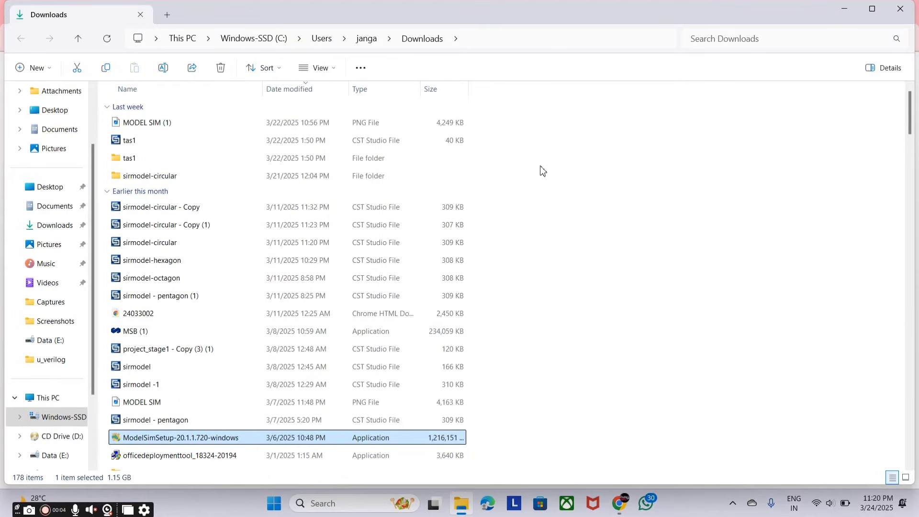
pyautogui.moveTo(235, 443)
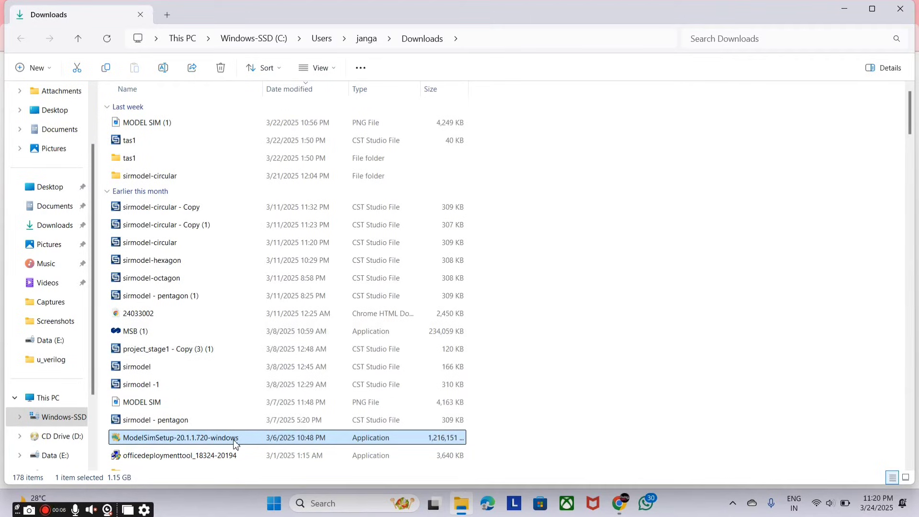
pyautogui.doubleClick(180, 437)
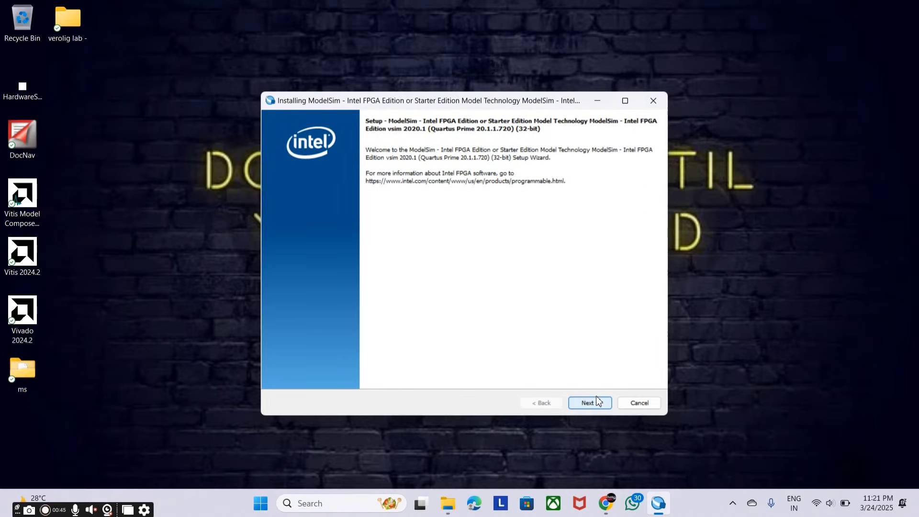
# Step: Advance the setup with the Starter Edition chosen and the license agreement accepted
pyautogui.click(589, 403)
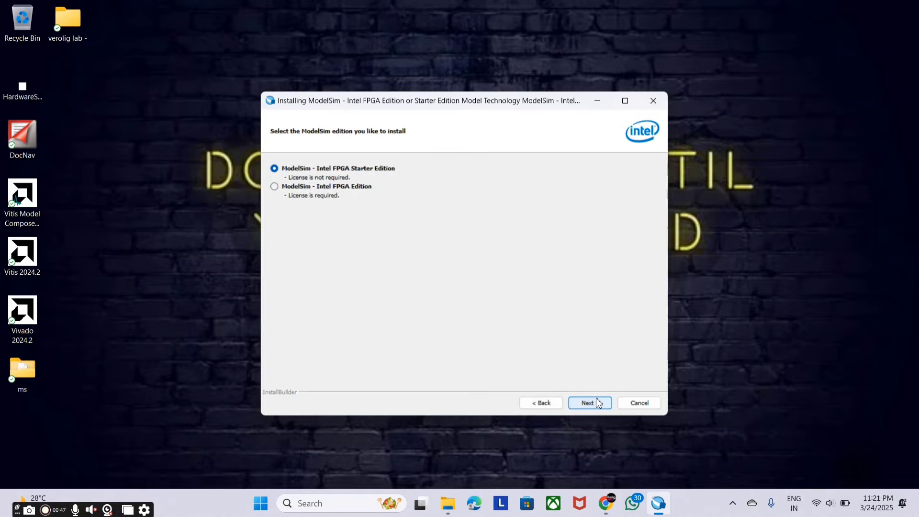
pyautogui.moveTo(357, 188)
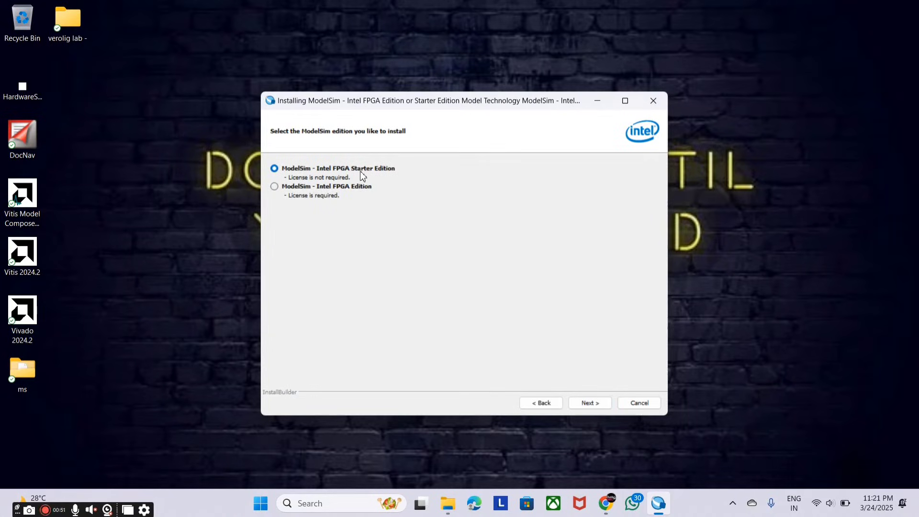
pyautogui.moveTo(328, 204)
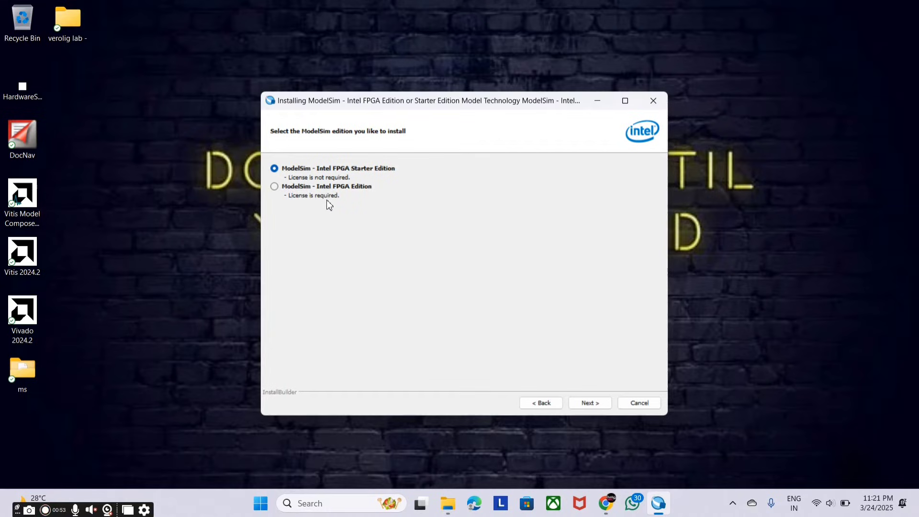
pyautogui.moveTo(282, 181)
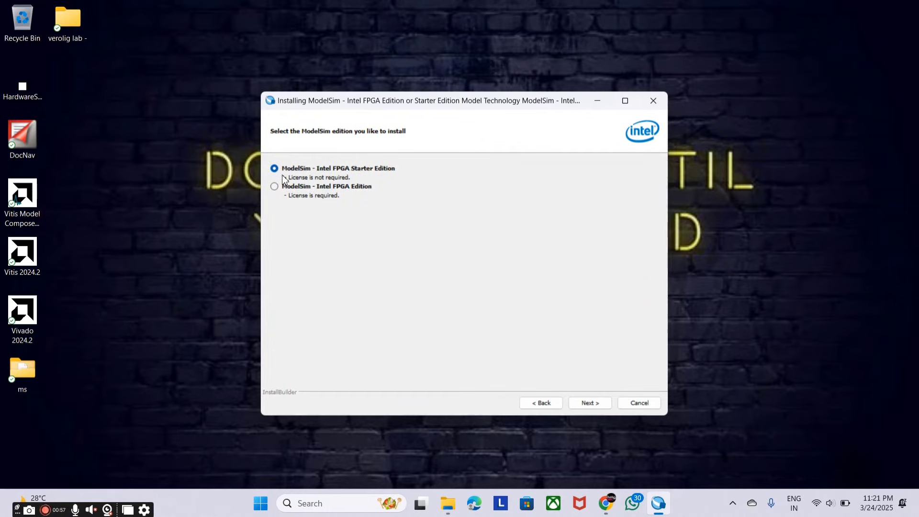
pyautogui.moveTo(429, 215)
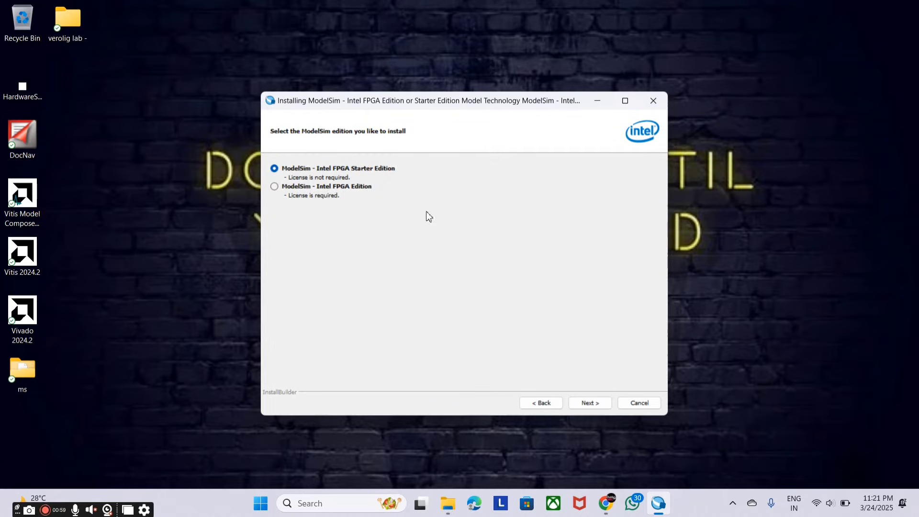
pyautogui.click(590, 402)
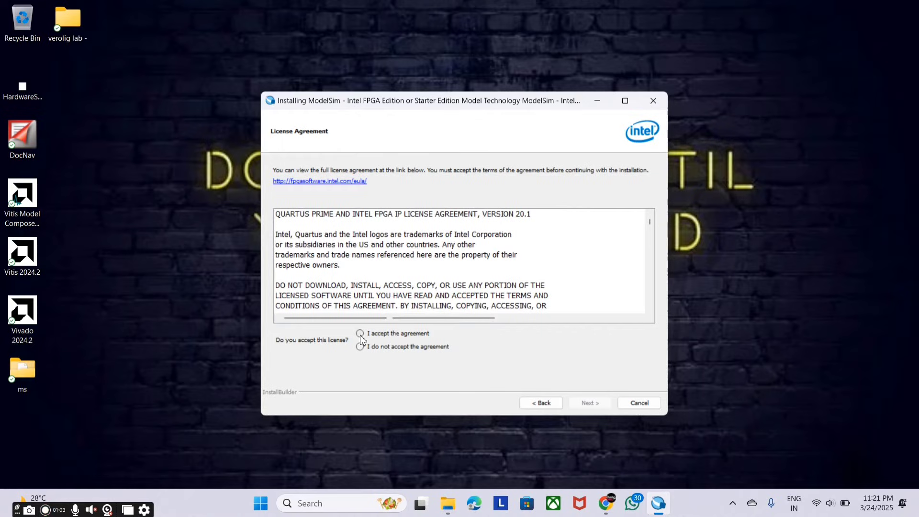
pyautogui.click(360, 333)
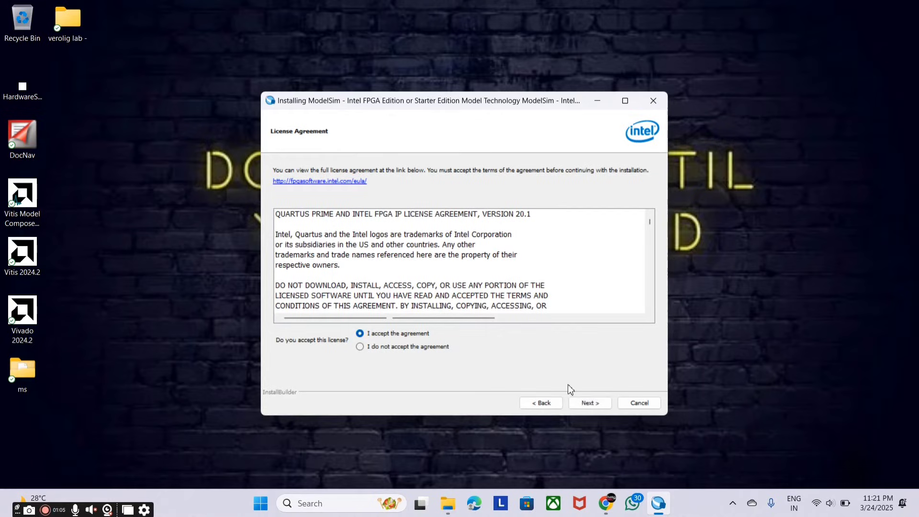
pyautogui.click(588, 403)
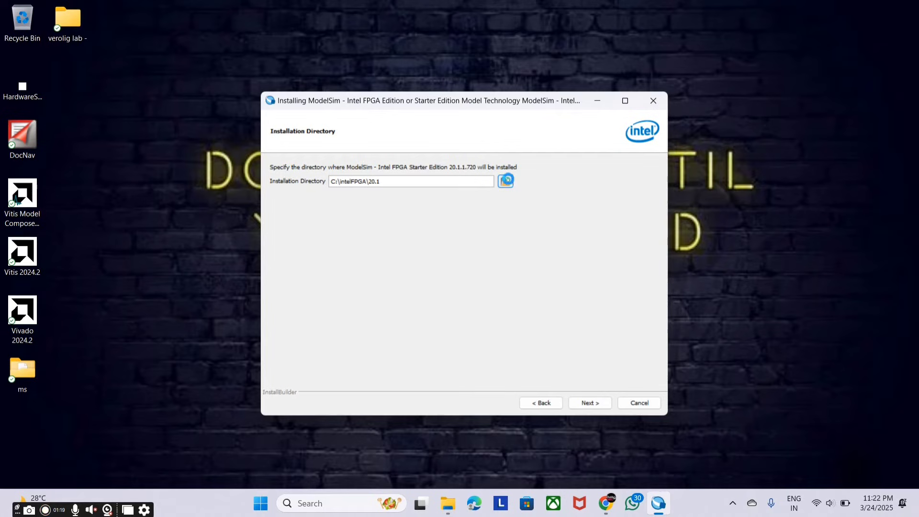
# Step: Confirm C:\intelFPGA\20.1 as the installation folder and run the installation
pyautogui.click(504, 181)
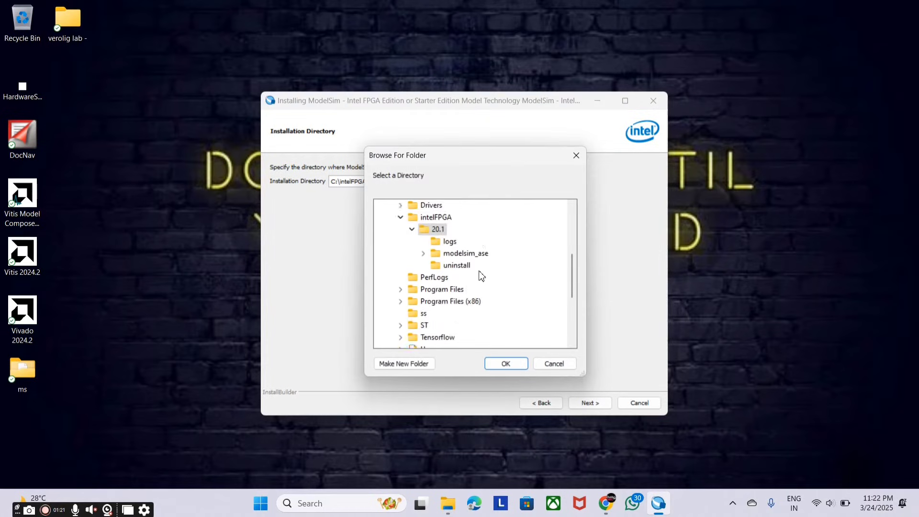
pyautogui.scroll(-3)
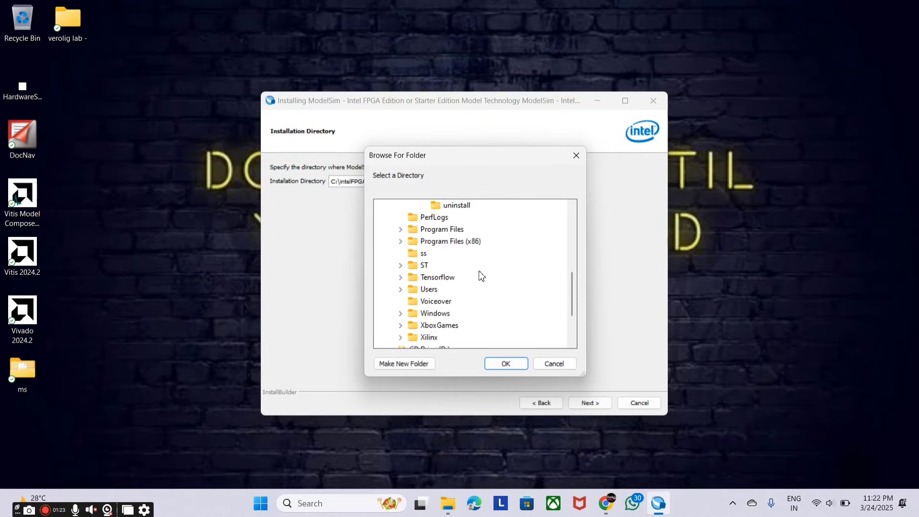
pyautogui.click(505, 364)
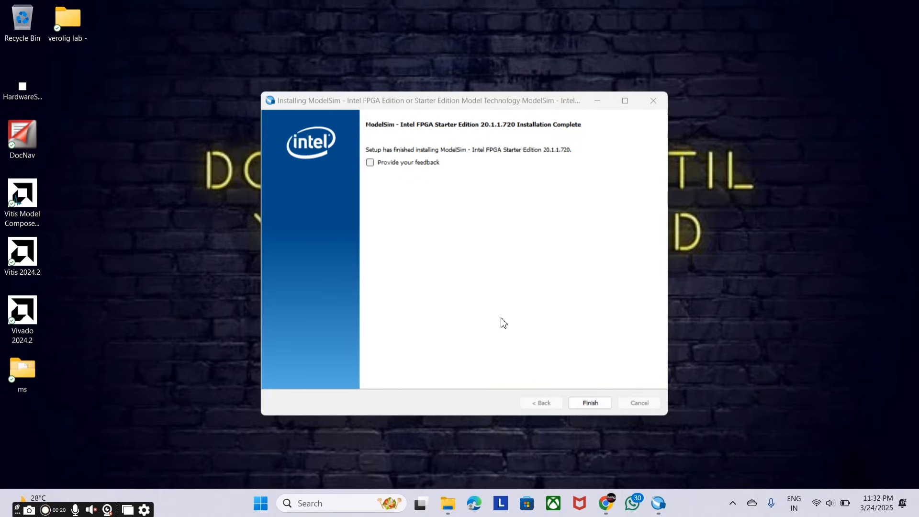
pyautogui.moveTo(591, 367)
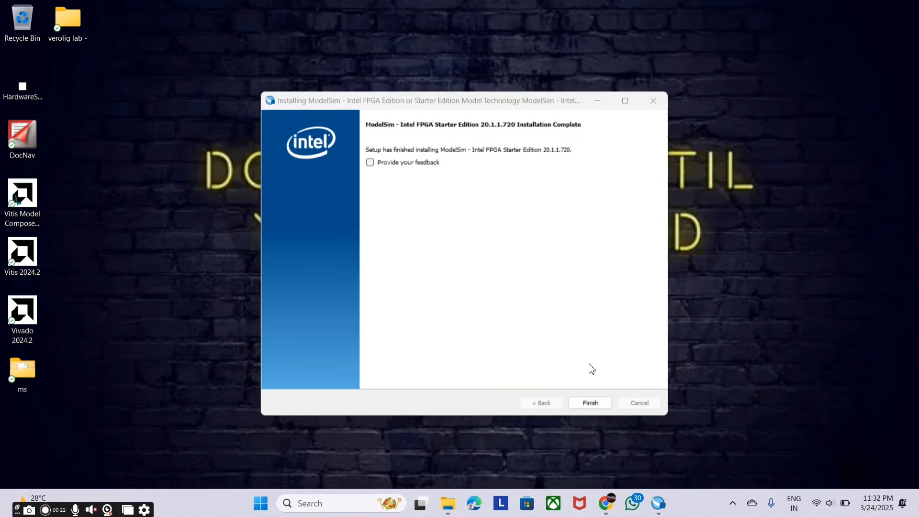
# Step: Finish and close the completed ModelSim installer
pyautogui.click(589, 403)
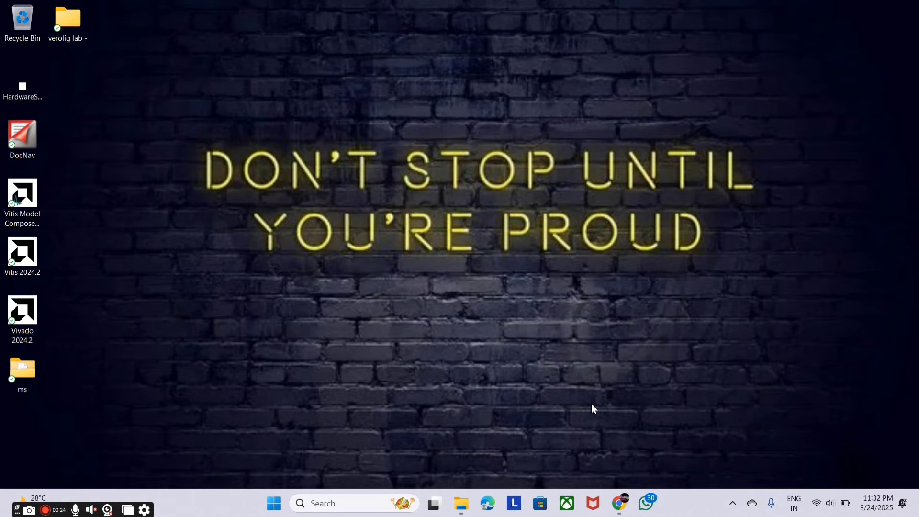
pyautogui.moveTo(480, 424)
pyautogui.write('modelsim')
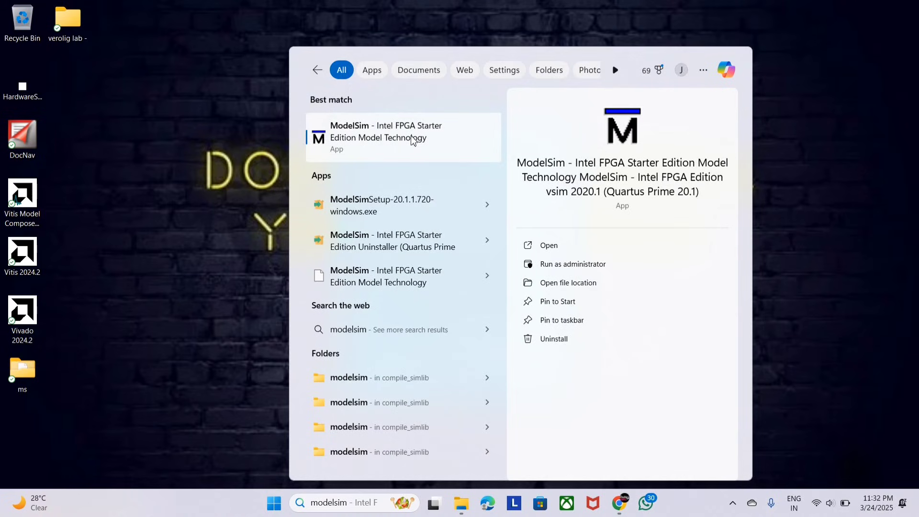
pyautogui.moveTo(403, 133)
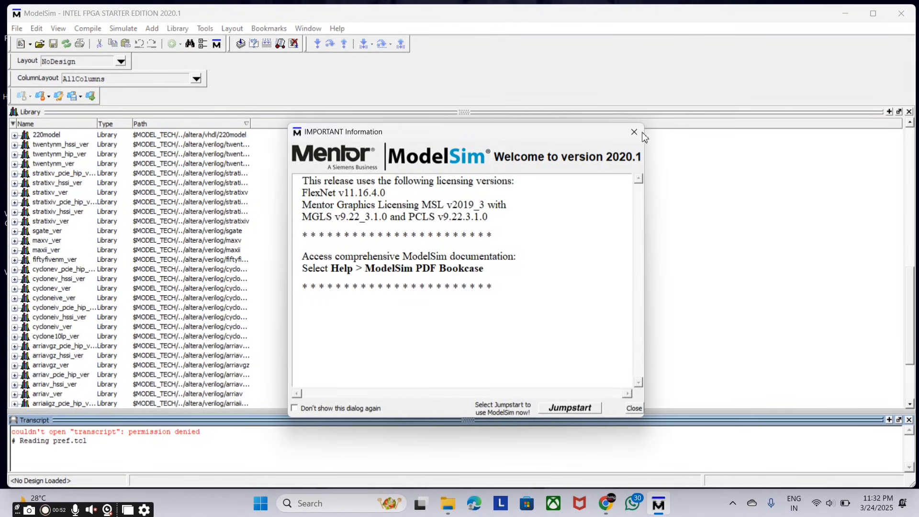
pyautogui.moveTo(633, 132)
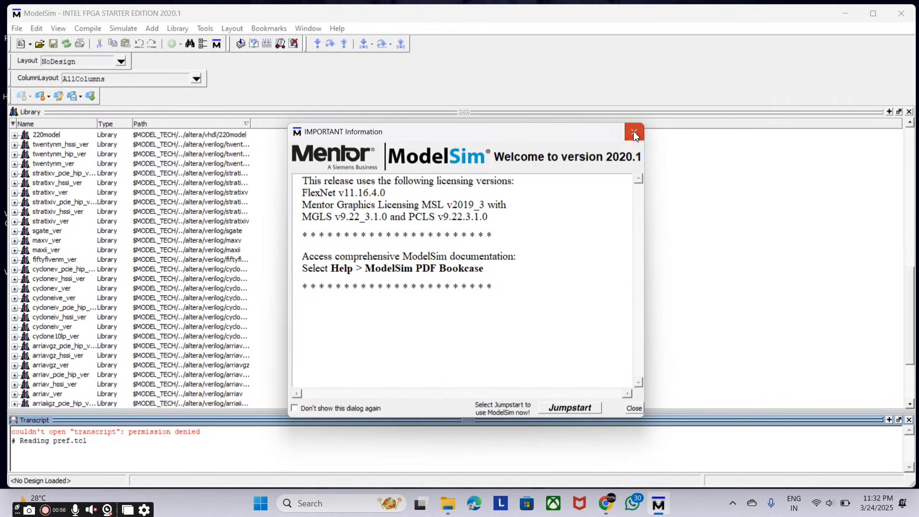
# Step: Dismiss ModelSim's IMPORTANT Information dialog, leaving the Library window ready
pyautogui.click(633, 132)
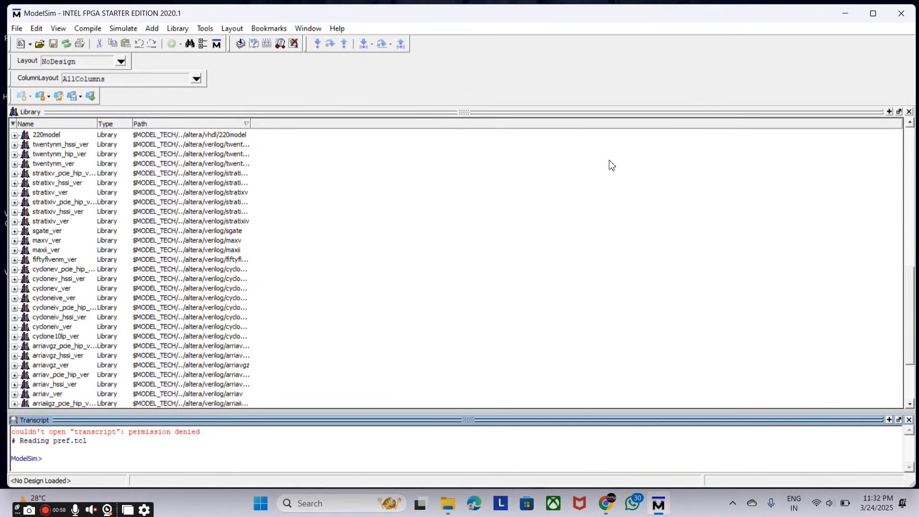